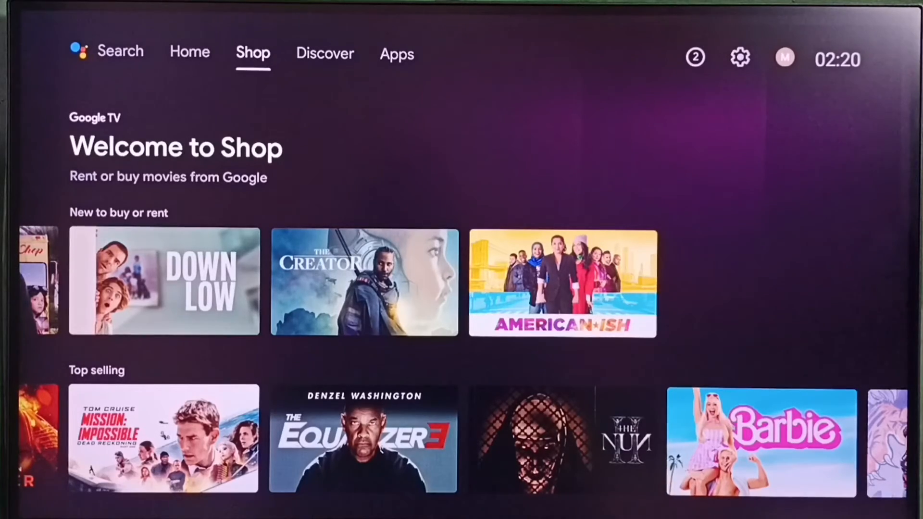
Move along the top bar and enter the Settings panel via the gear icon
{"action": "left_click", "coordinate": [397, 54]}
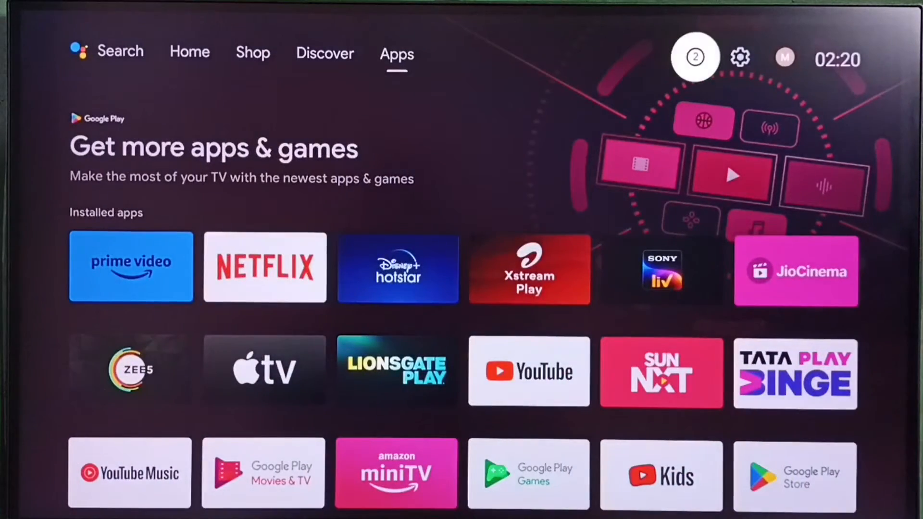
{"action": "left_click", "coordinate": [739, 57]}
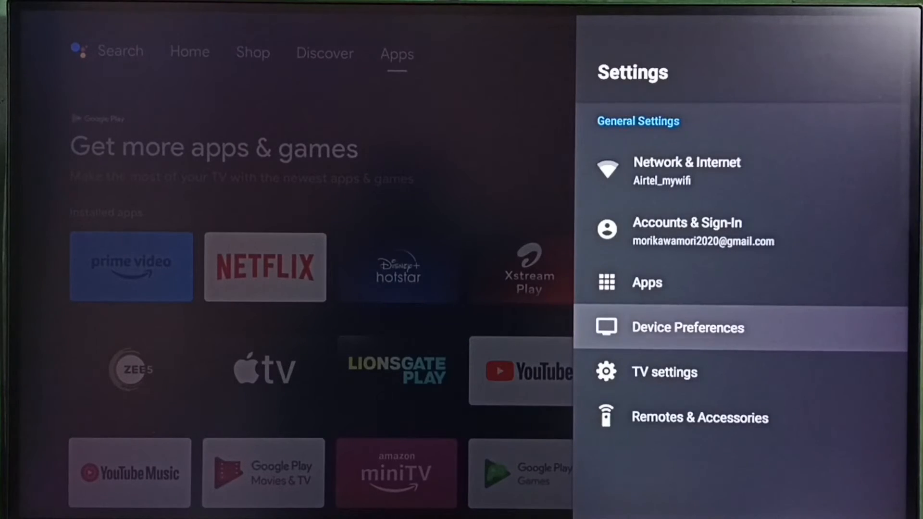
Go to Device Preferences > About, view Android TV version 10, then start a System update check
{"action": "left_click", "coordinate": [686, 326]}
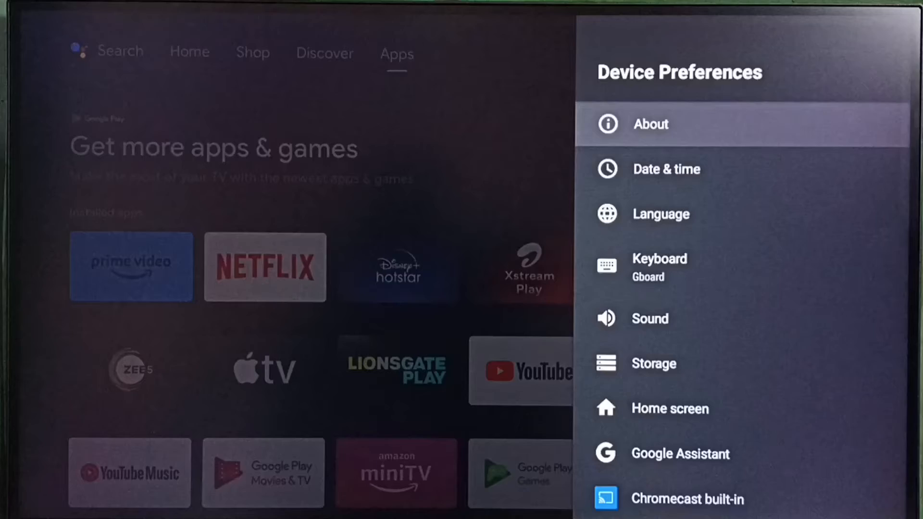
{"action": "left_click", "coordinate": [649, 124]}
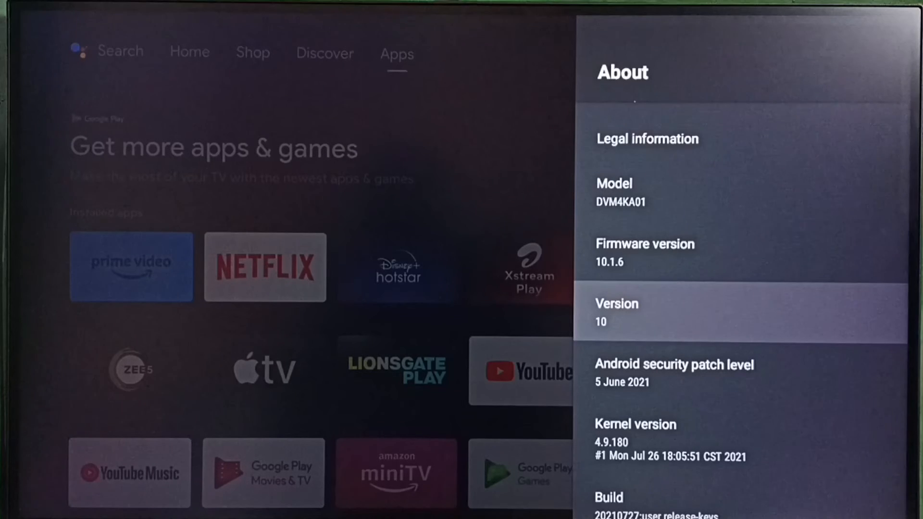
{"action": "scroll", "scroll_direction": "down", "scroll_amount": 3}
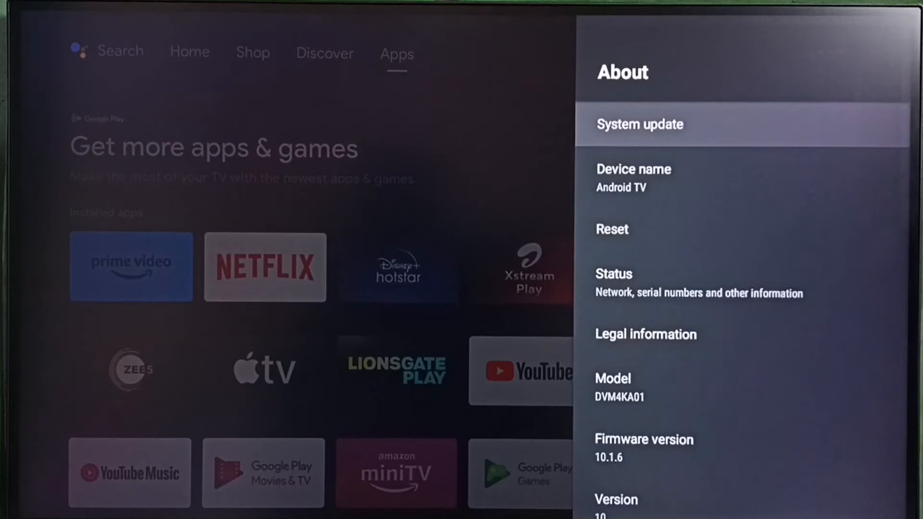
{"action": "left_click", "coordinate": [640, 124]}
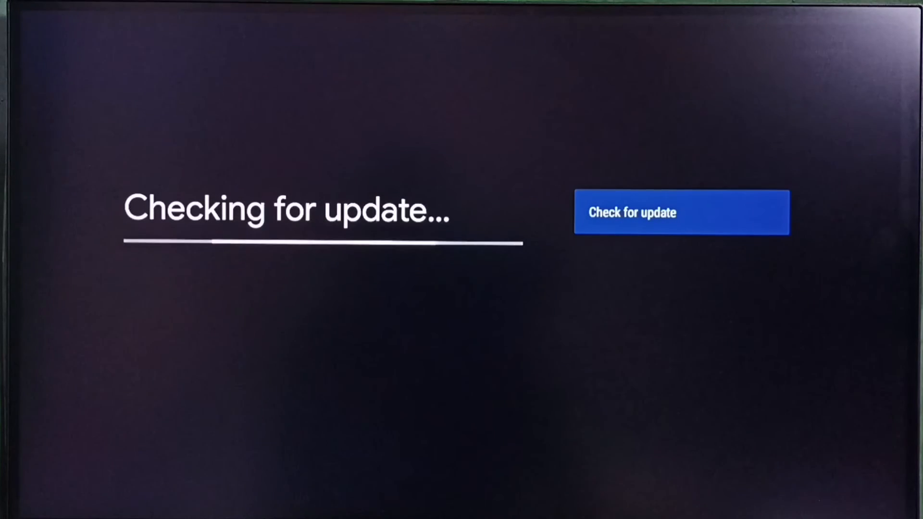